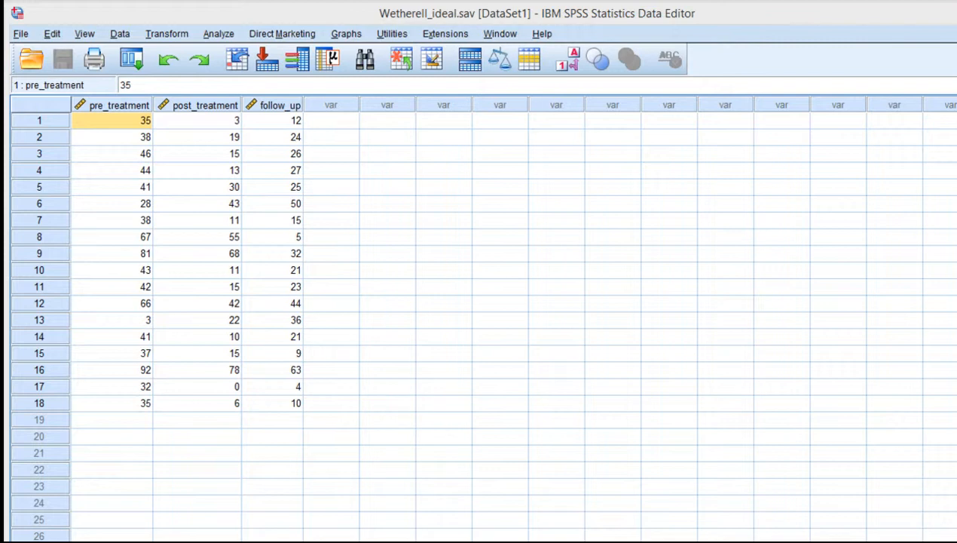
pyautogui.moveTo(335, 136)
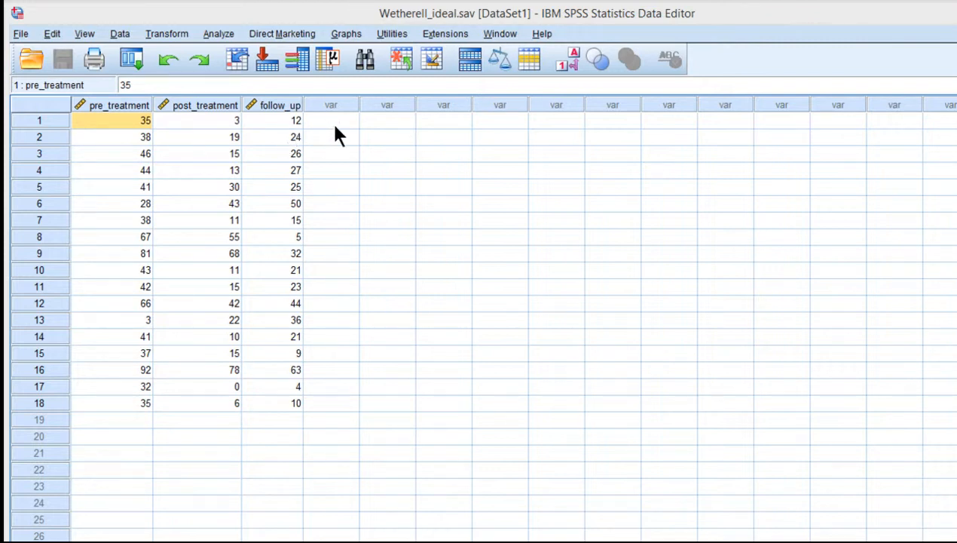
# - Inspect the pre_treatment and follow_up score cells in the Data View
pyautogui.click(330, 121)
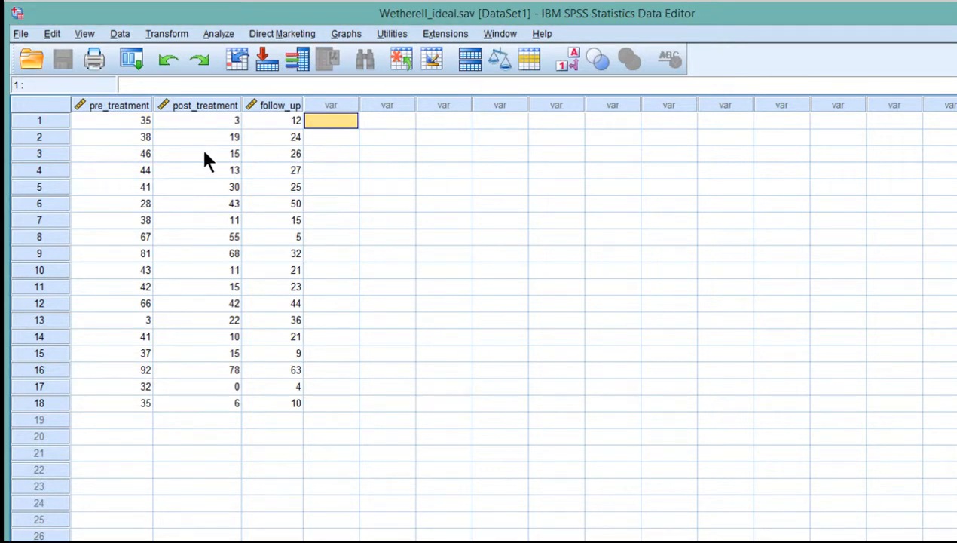
pyautogui.moveTo(348, 172)
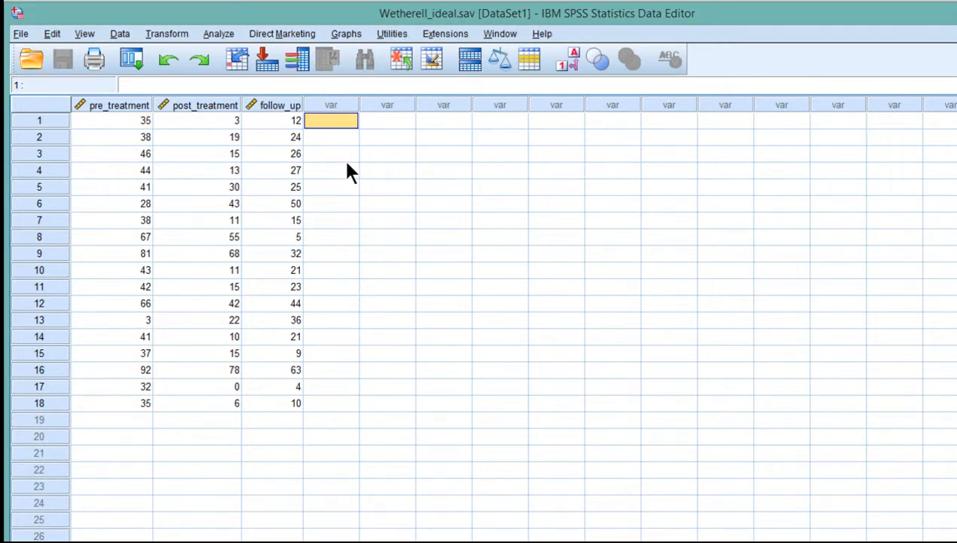
pyautogui.click(111, 120)
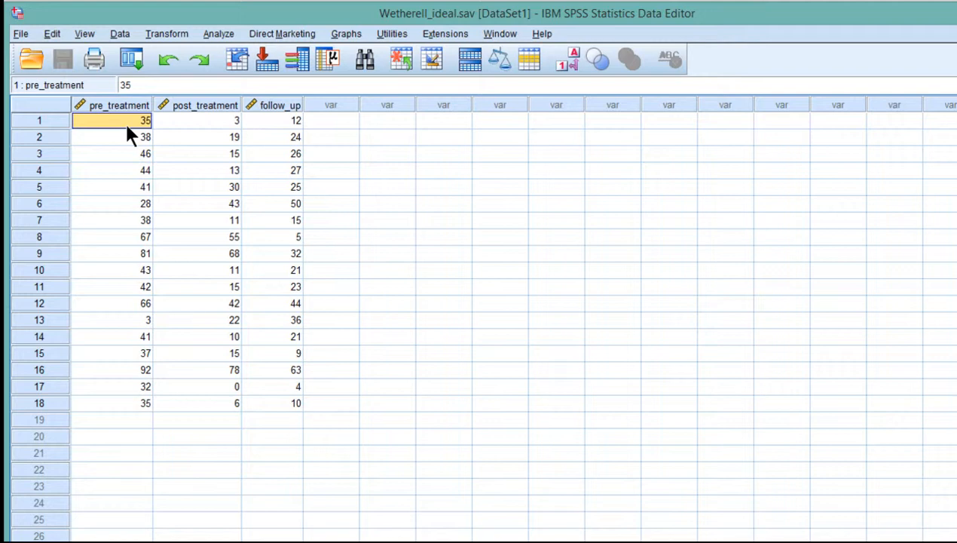
pyautogui.click(111, 136)
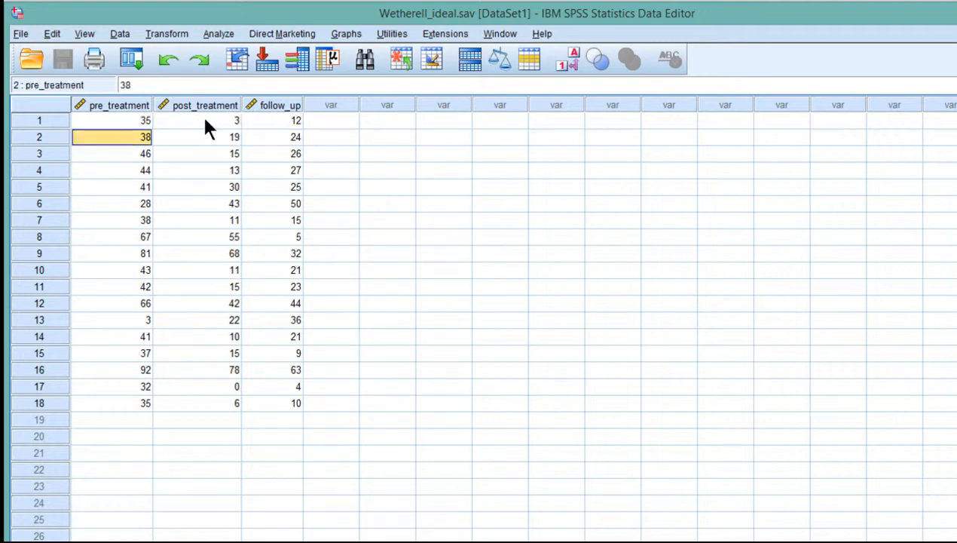
pyautogui.click(296, 120)
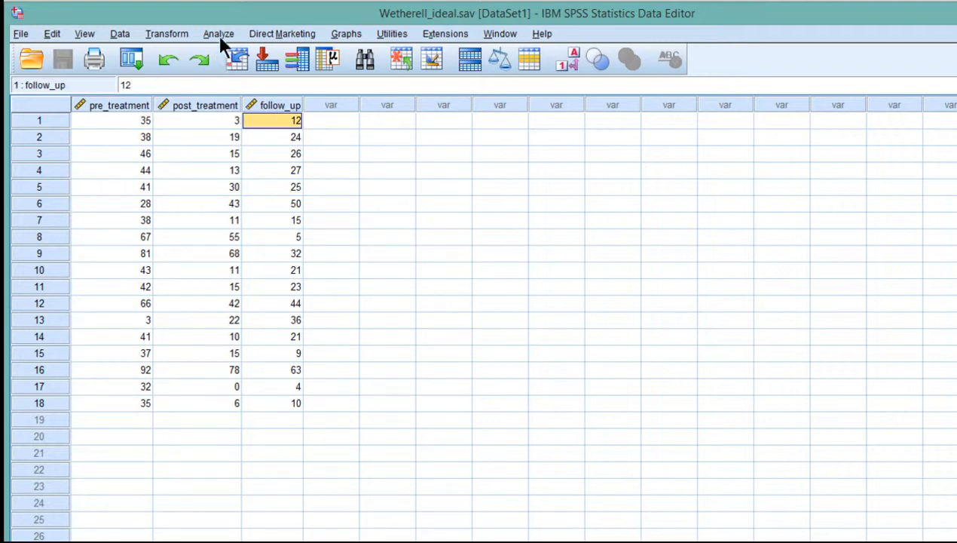
# - Start a Repeated Measures GLM with a within-subject factor of 3 levels
pyautogui.click(218, 33)
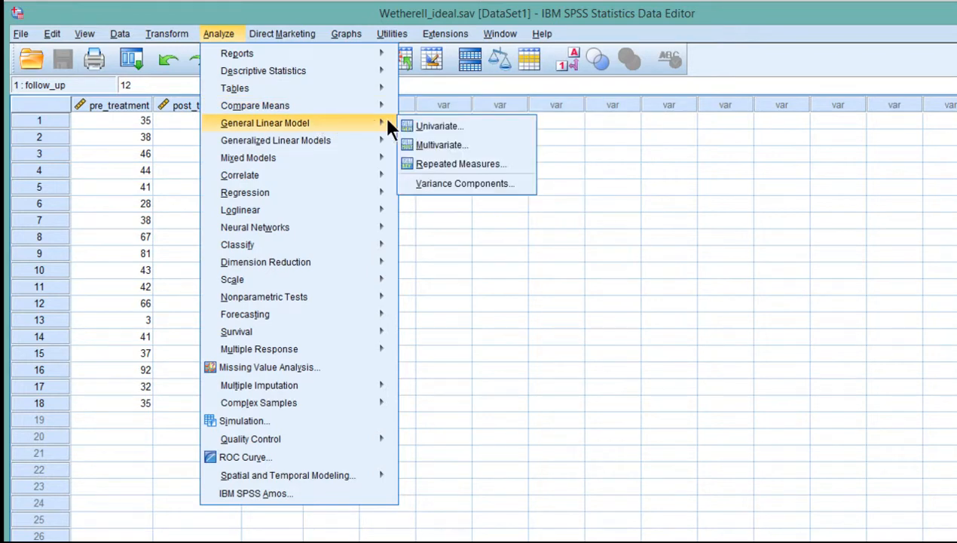
pyautogui.click(461, 162)
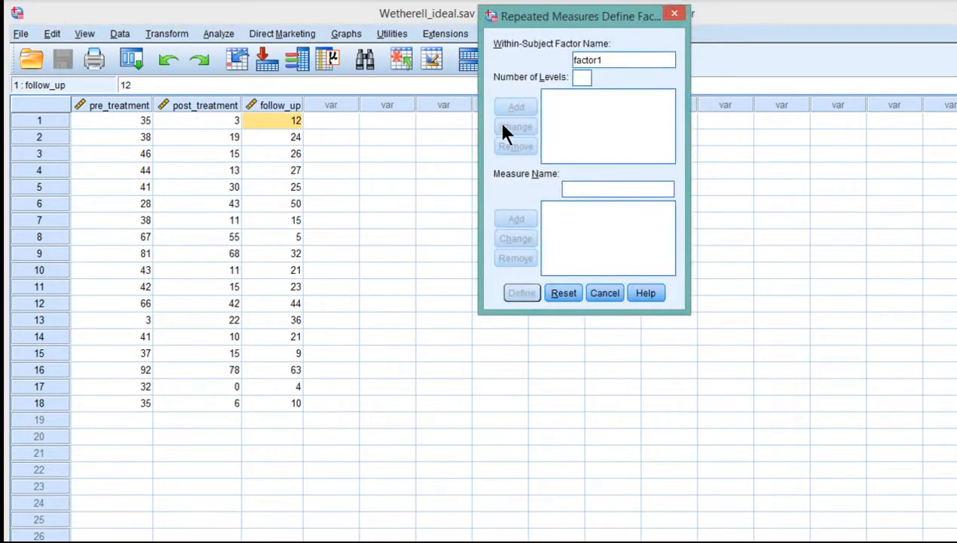
pyautogui.write('3')
pyautogui.write('time')
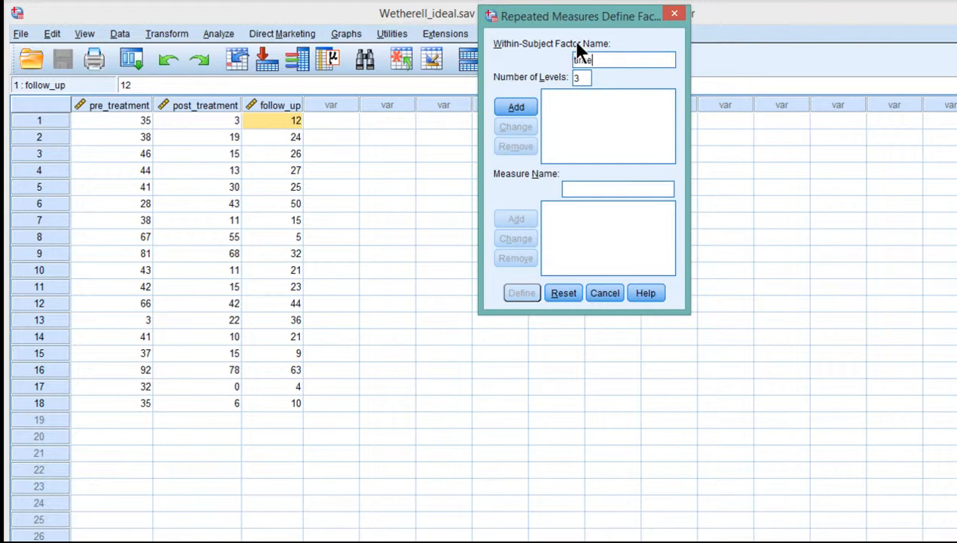
pyautogui.click(515, 105)
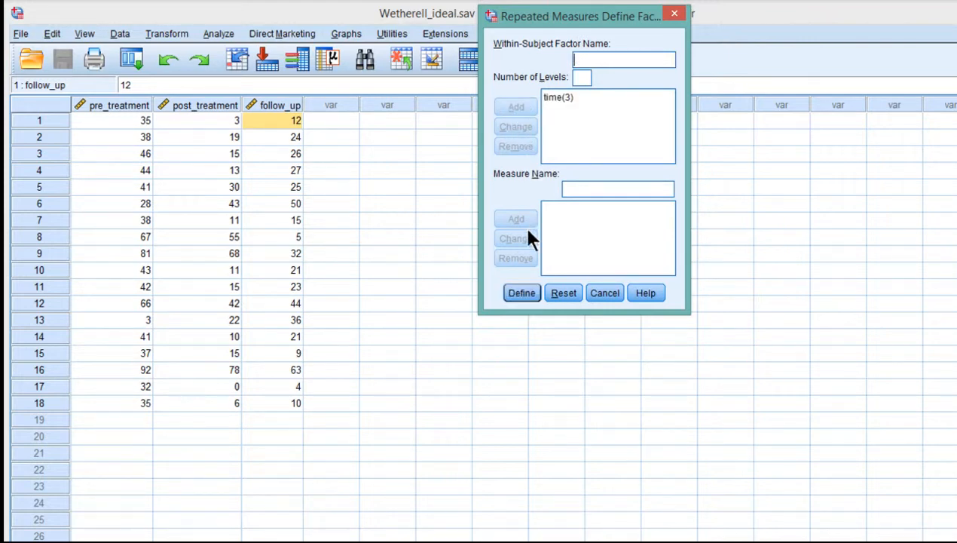
pyautogui.click(522, 293)
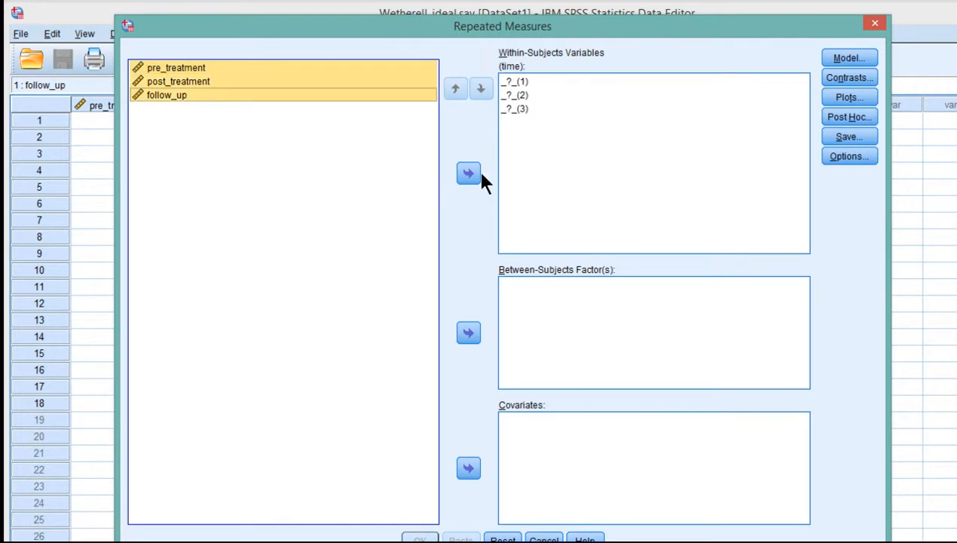
# - Assign pre_treatment, post_treatment and follow_up to the levels and run the analysis
pyautogui.click(468, 173)
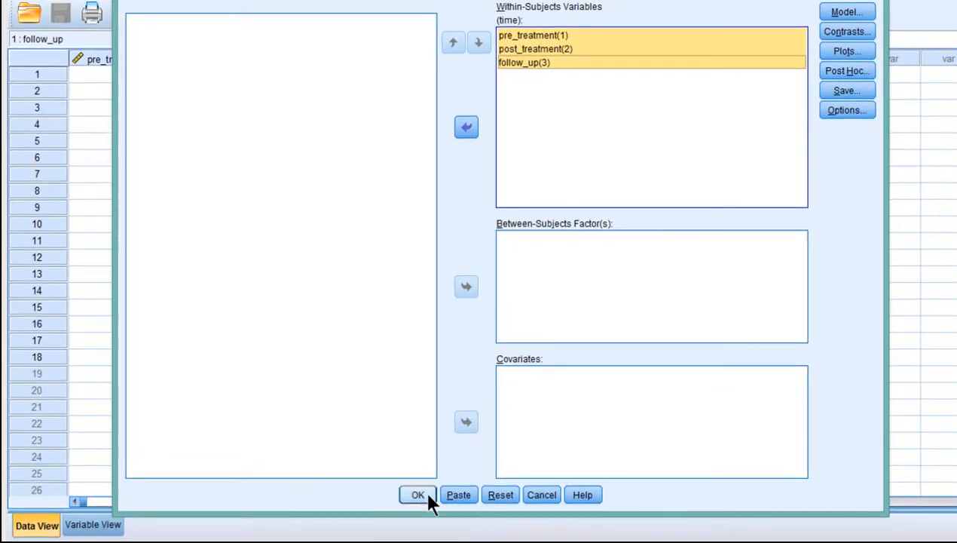
pyautogui.click(418, 494)
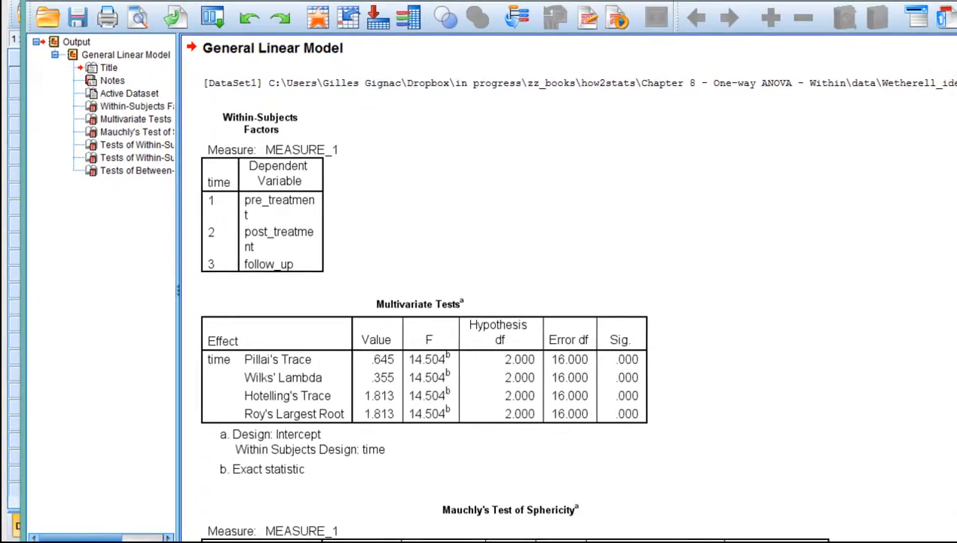
# - Scroll the output to the Tests of Within-Subjects Effects table showing Error(time) mean square 162.260
pyautogui.scroll(-3)
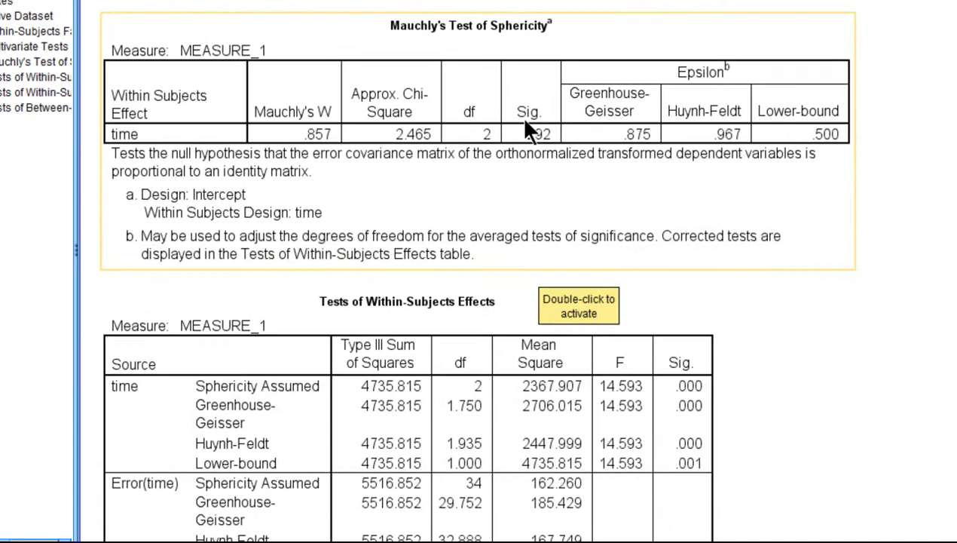
pyautogui.scroll(-3)
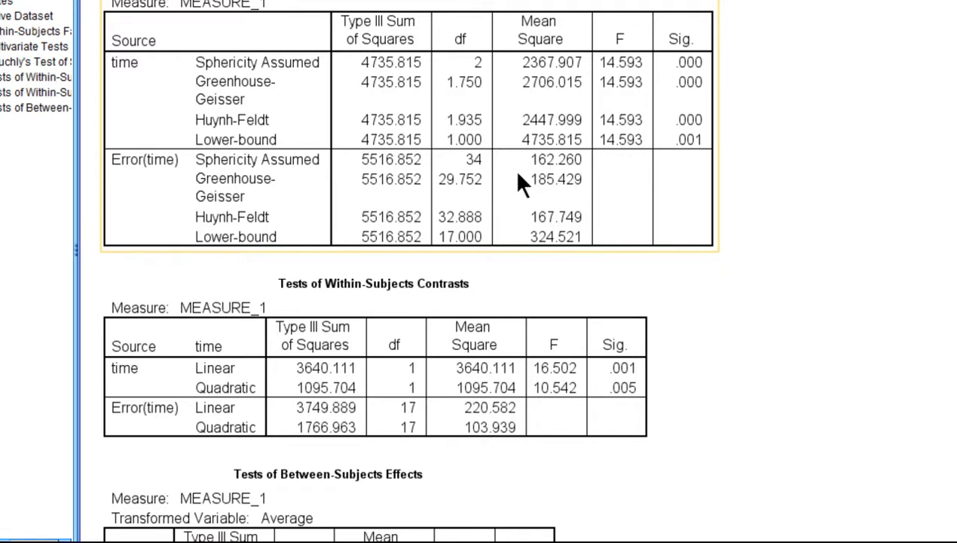
pyautogui.moveTo(407, 304)
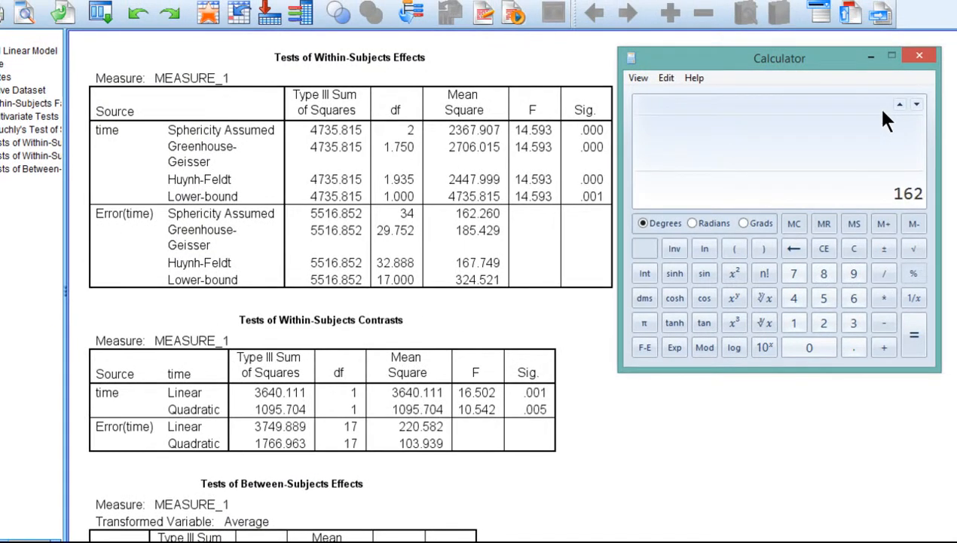
# - Compute the square root of 162.26 in Calculator (~12.738) and return to the SPSS output
pyautogui.click(913, 247)
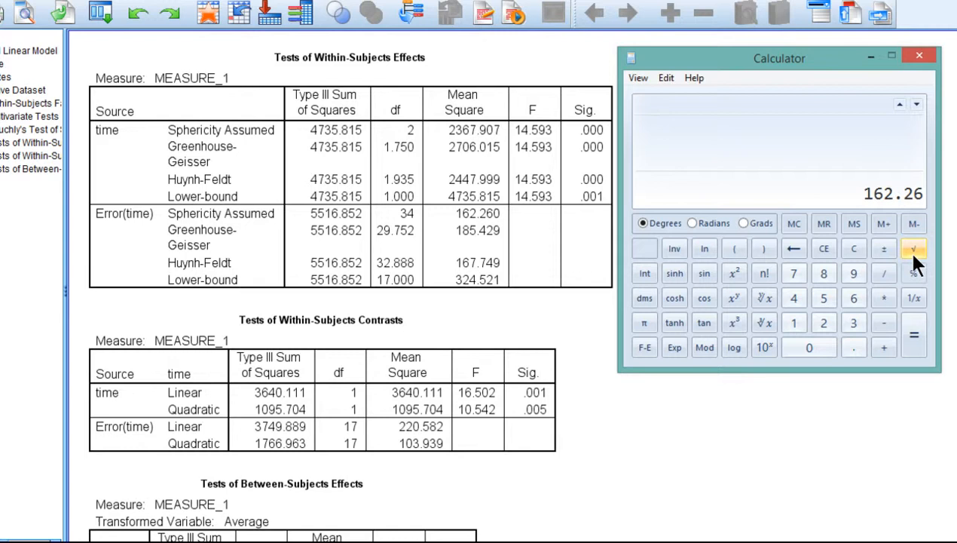
pyautogui.click(914, 247)
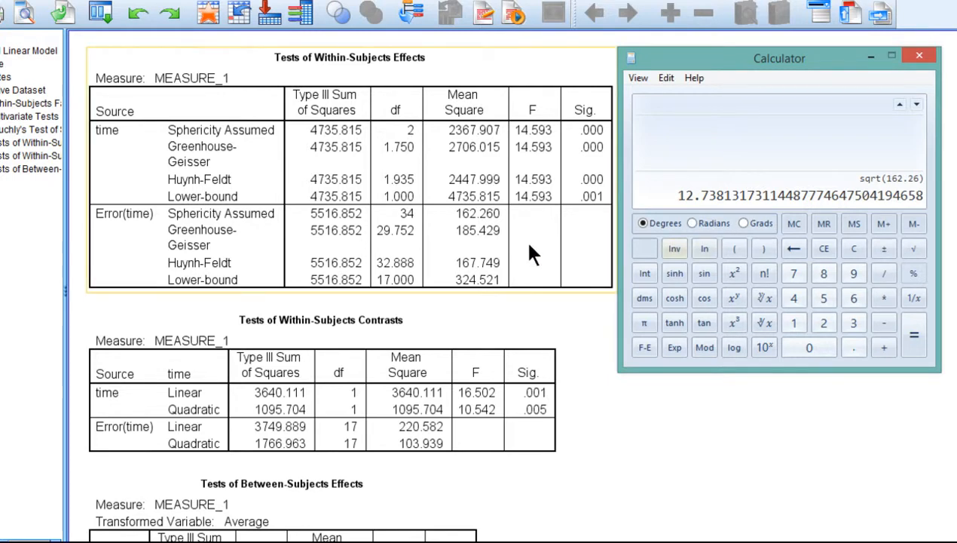
pyautogui.click(919, 54)
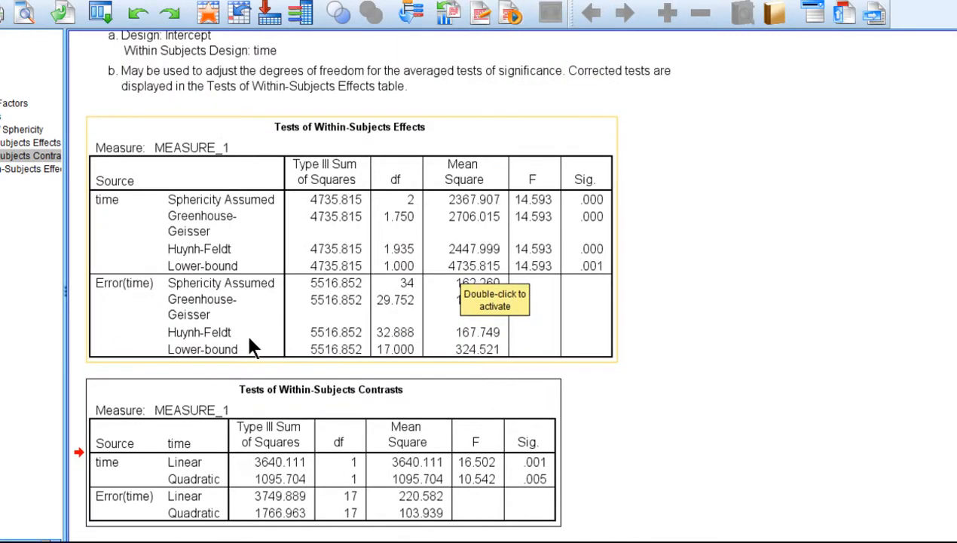
pyautogui.moveTo(557, 368)
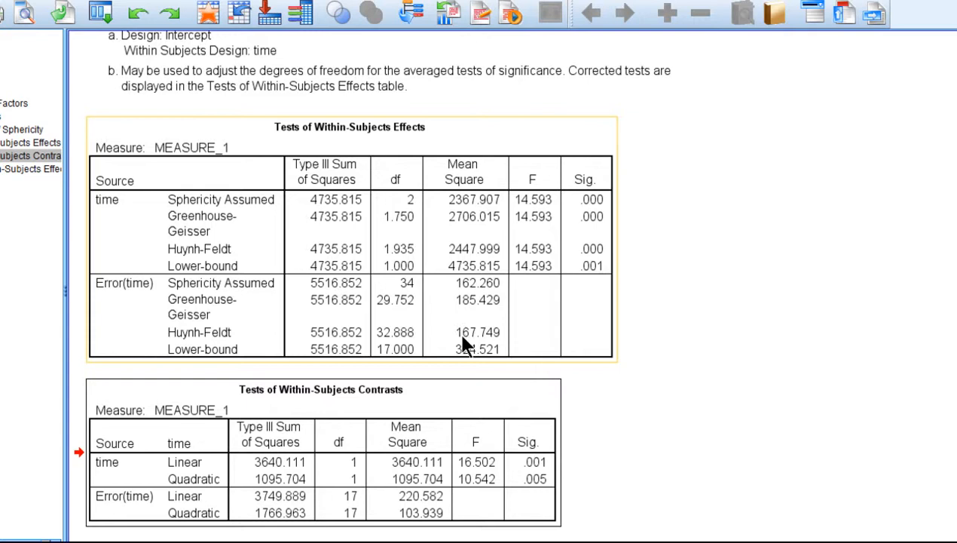
pyautogui.moveTo(475, 354)
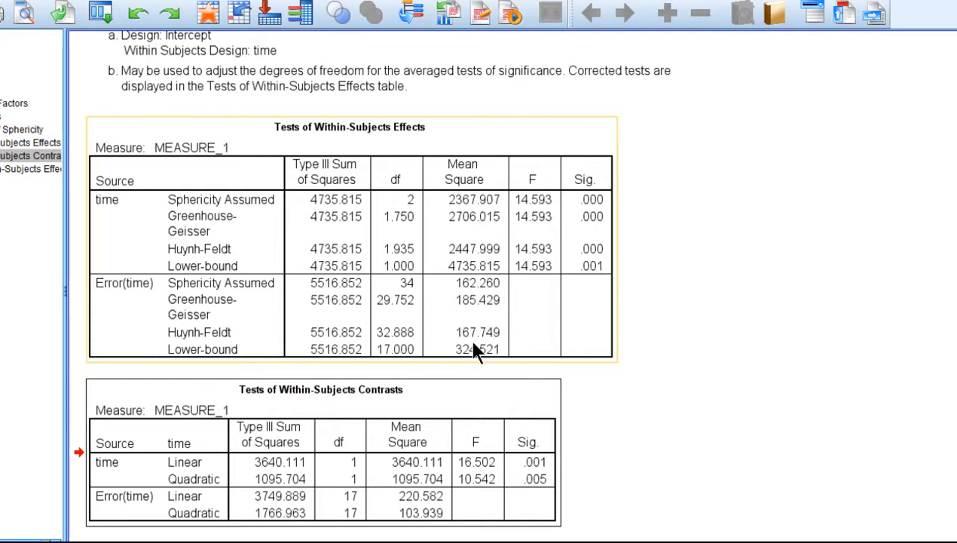
pyautogui.moveTo(494, 347)
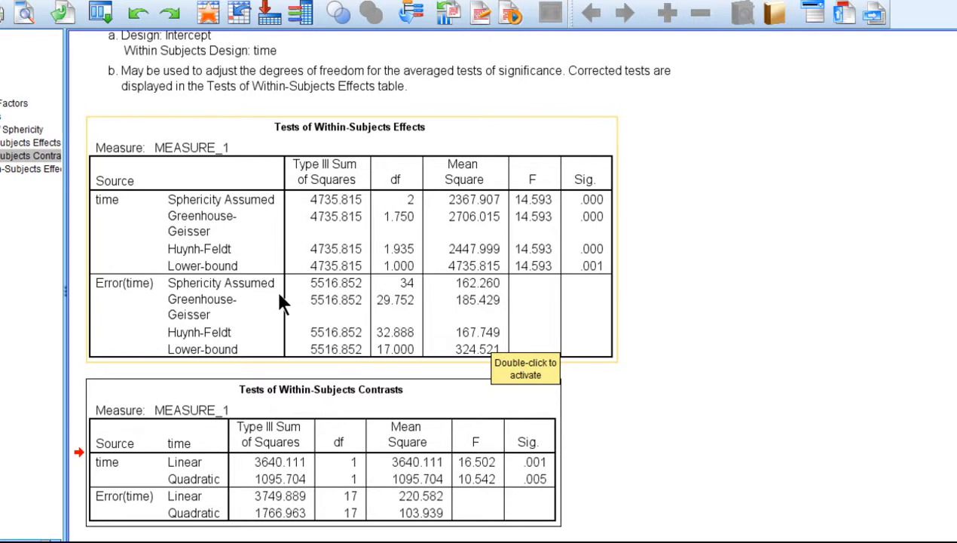
pyautogui.moveTo(501, 298)
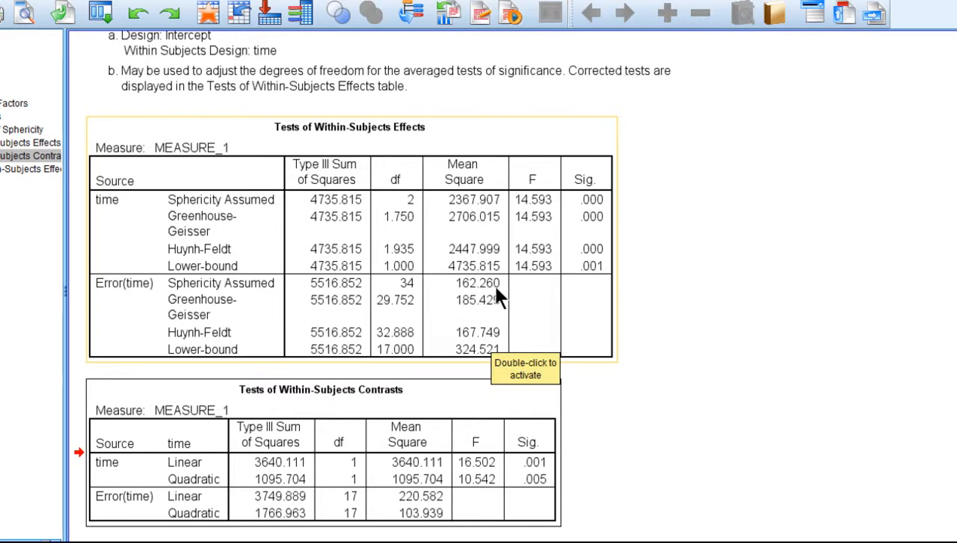
pyautogui.moveTo(641, 148)
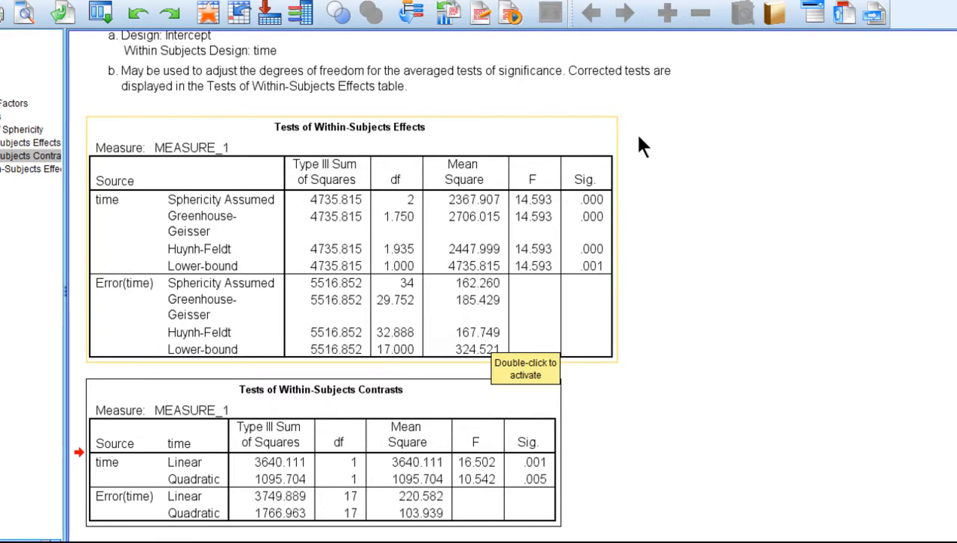